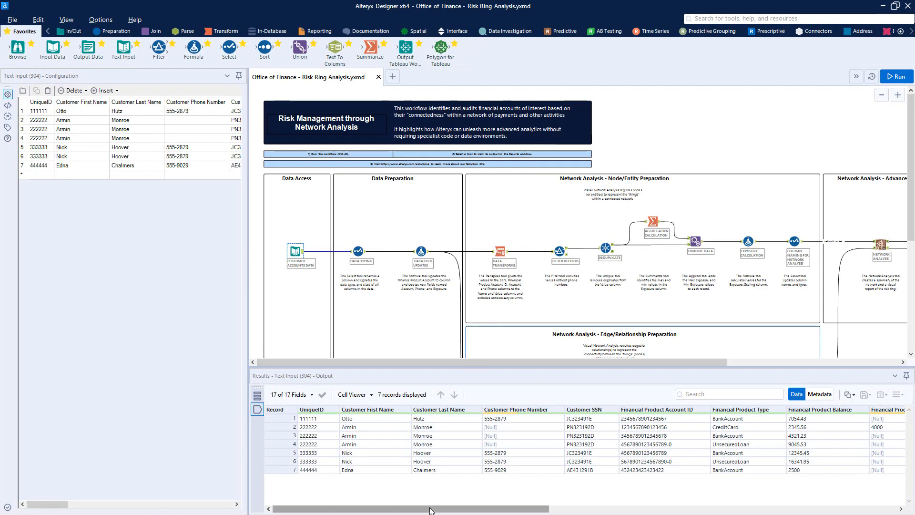
Scroll the Text Input results right to reveal the remaining customer fields
{"action": "scroll", "scroll_direction": "right", "scroll_amount": 3}
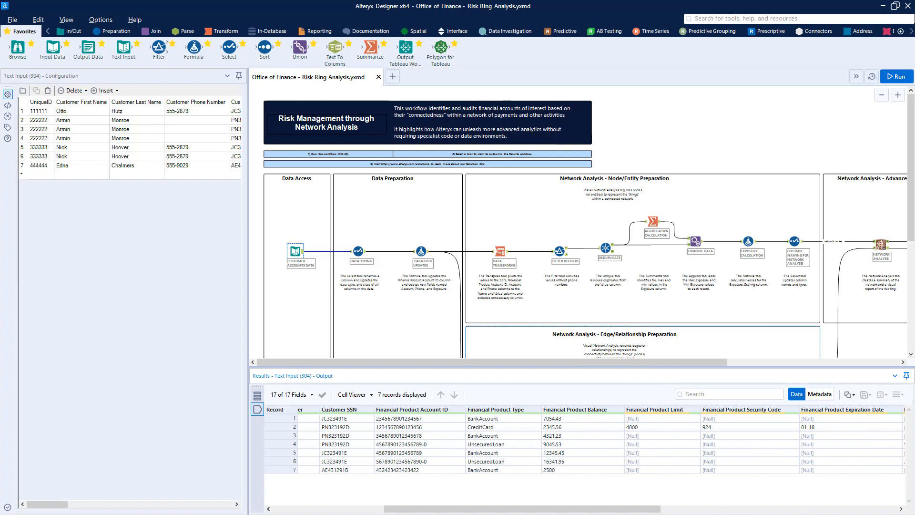
{"action": "mouse_move", "coordinate": [397, 332]}
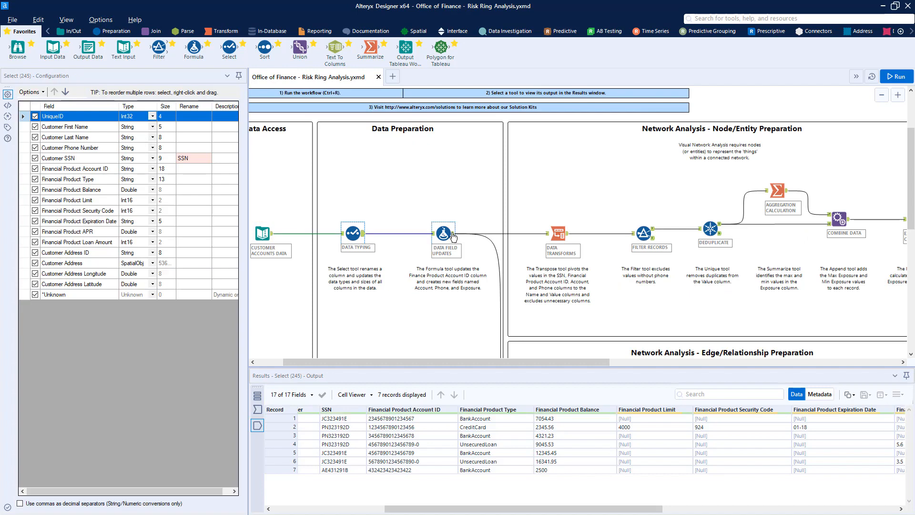
Review the formula building Account, Phone and Exposure, then the transpose pivoting identifiers into 28 Name/Value rows
{"action": "left_click", "coordinate": [443, 232]}
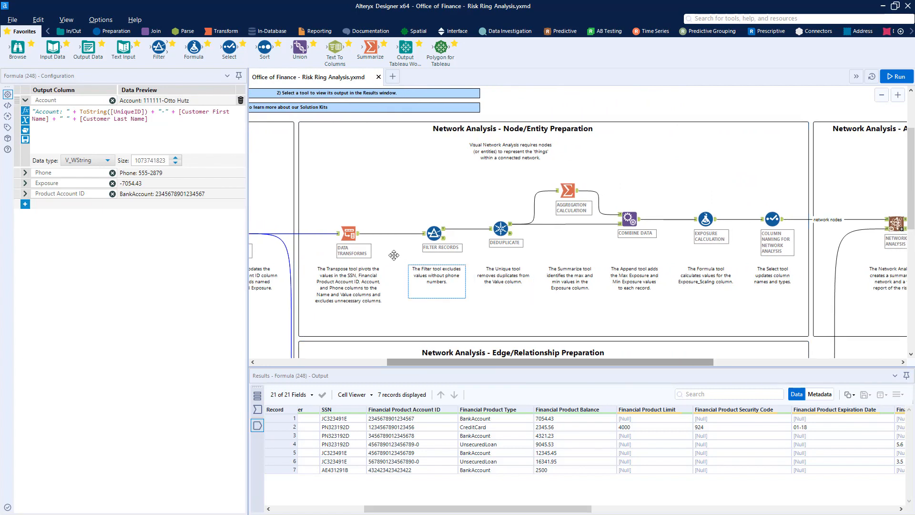
{"action": "left_click", "coordinate": [349, 233]}
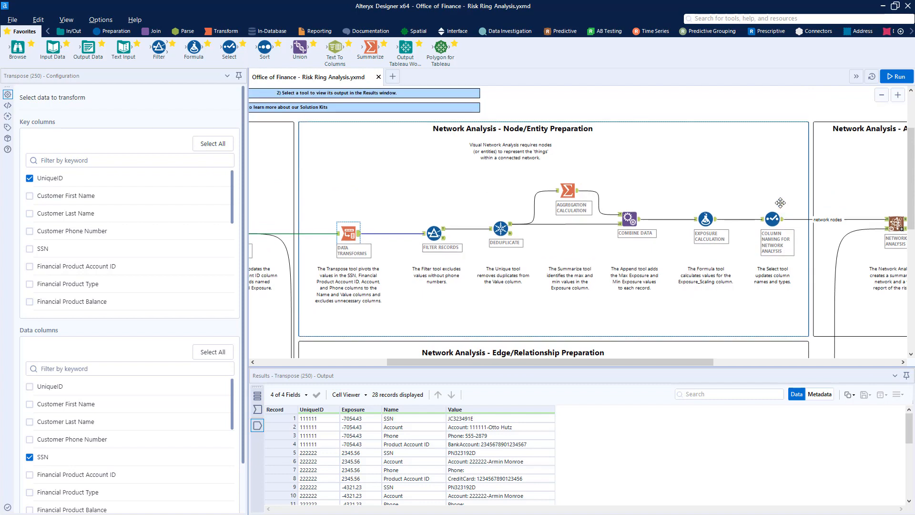
Review the renamed node columns and the deduplicated from-to edge relationships
{"action": "left_click", "coordinate": [772, 218]}
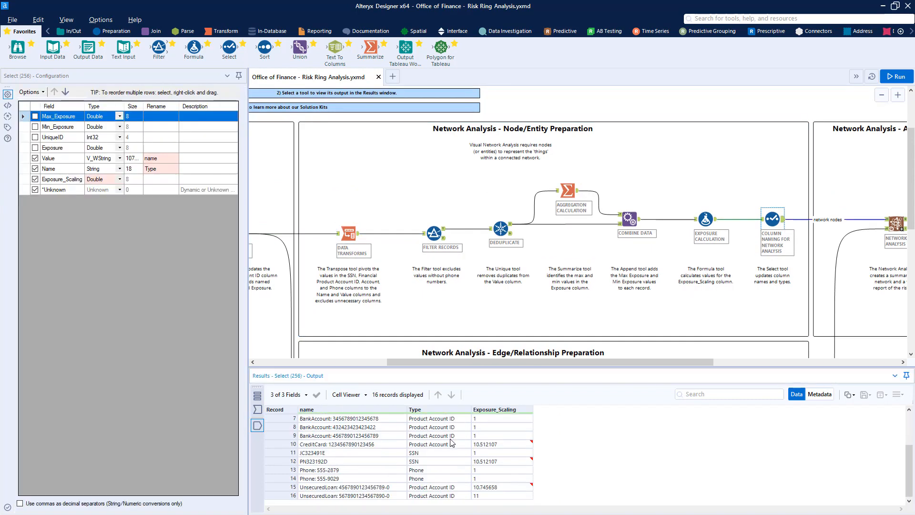
{"action": "scroll", "scroll_direction": "down", "scroll_amount": 3}
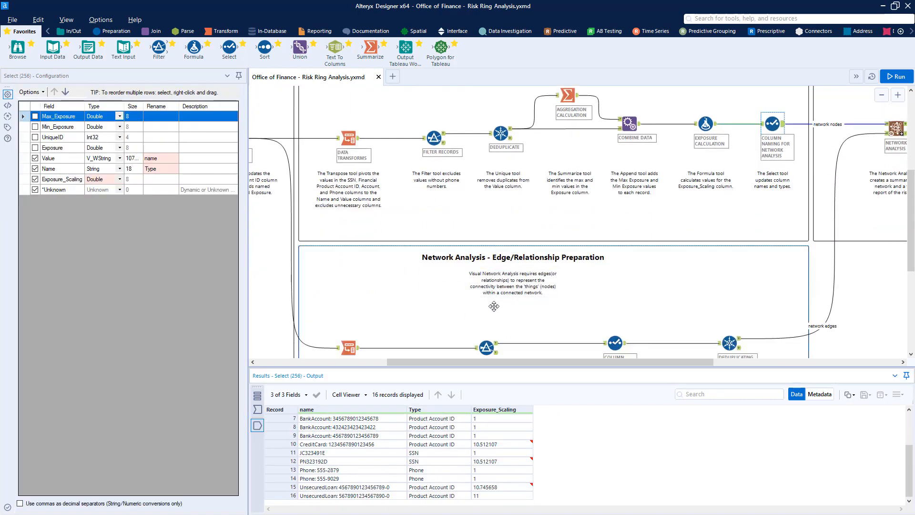
{"action": "scroll", "scroll_direction": "down", "scroll_amount": 3}
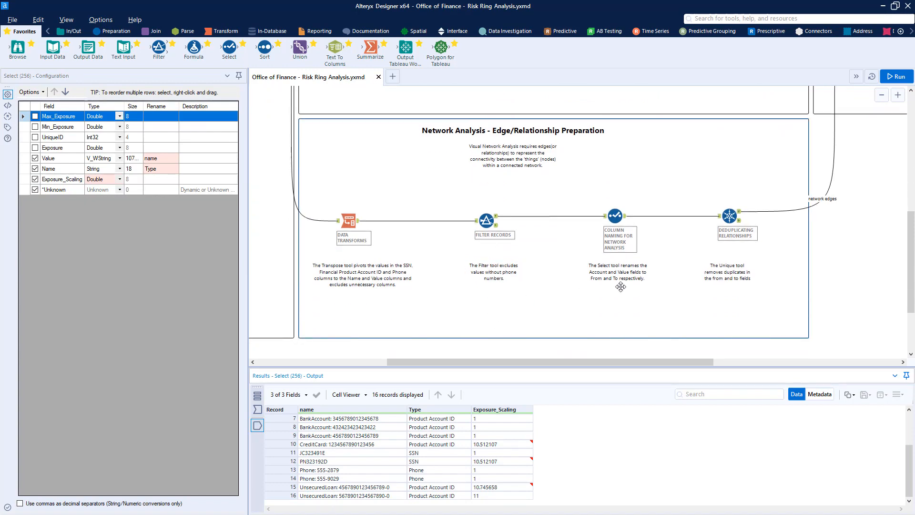
{"action": "left_click", "coordinate": [730, 214]}
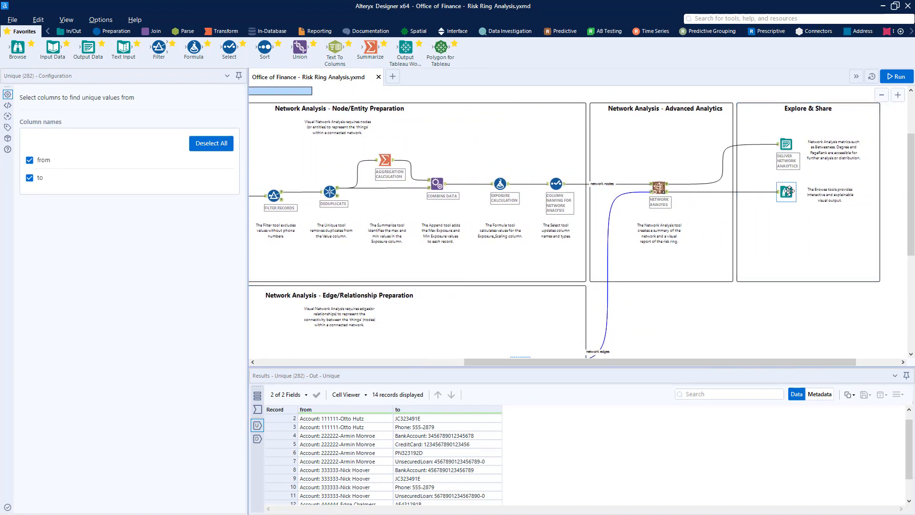
View the per-node network metrics and the interactive risk-ring network visualization report
{"action": "left_click", "coordinate": [660, 185]}
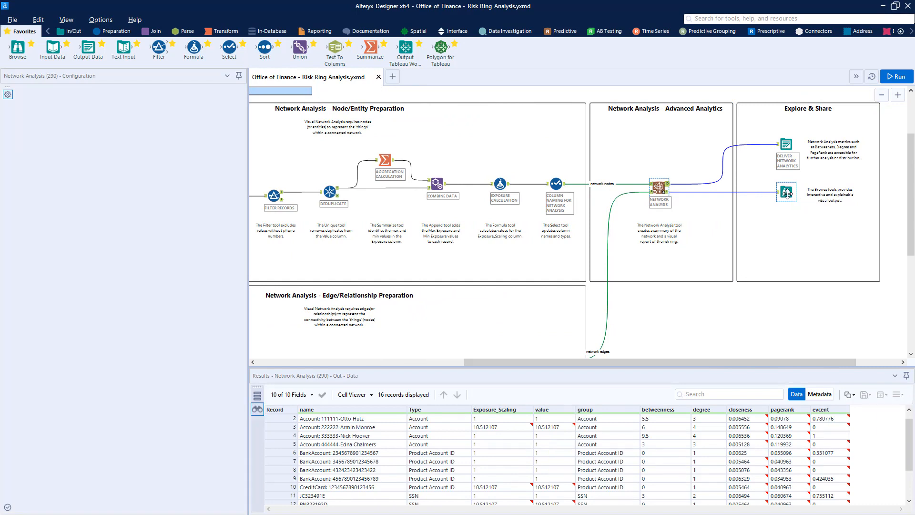
{"action": "left_click", "coordinate": [785, 190]}
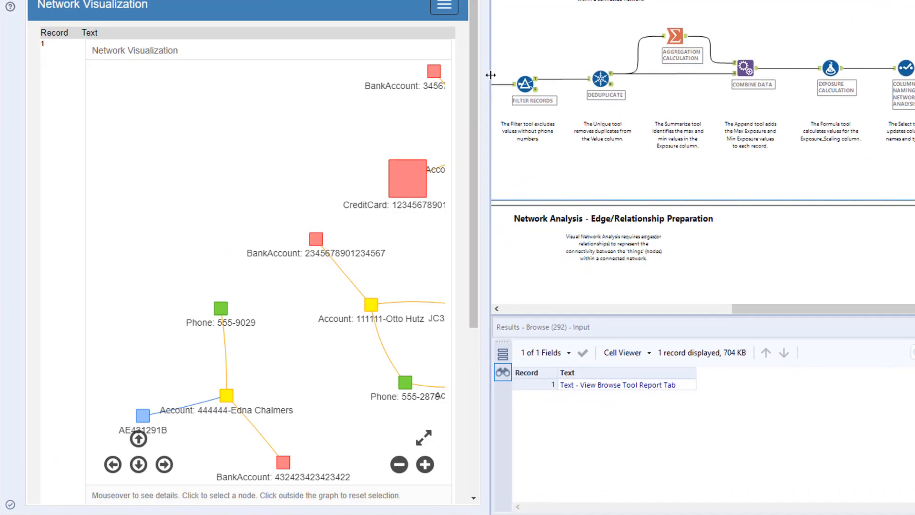
{"action": "left_click", "coordinate": [399, 464]}
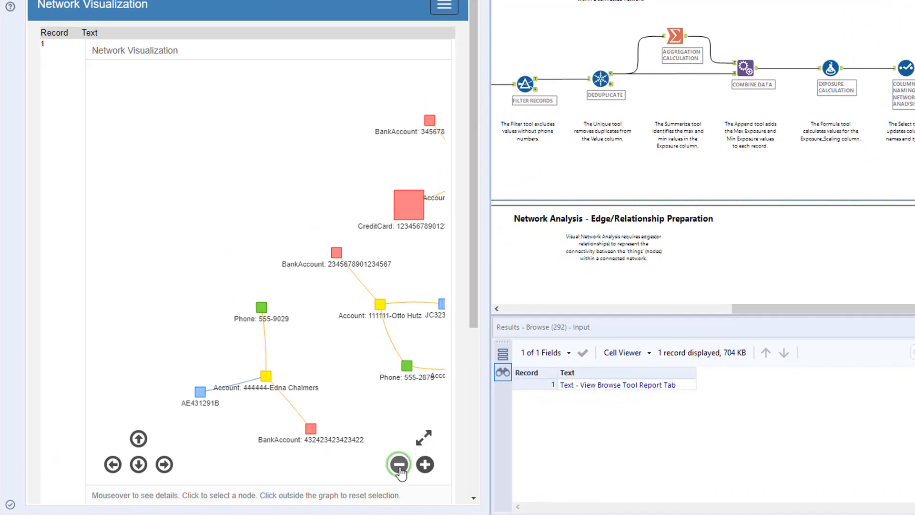
{"action": "left_click", "coordinate": [400, 464]}
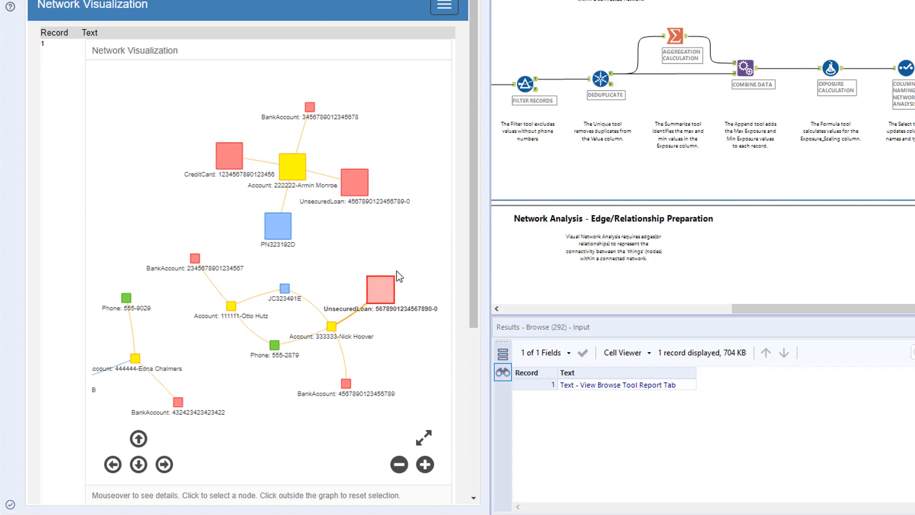
{"action": "mouse_move", "coordinate": [281, 293]}
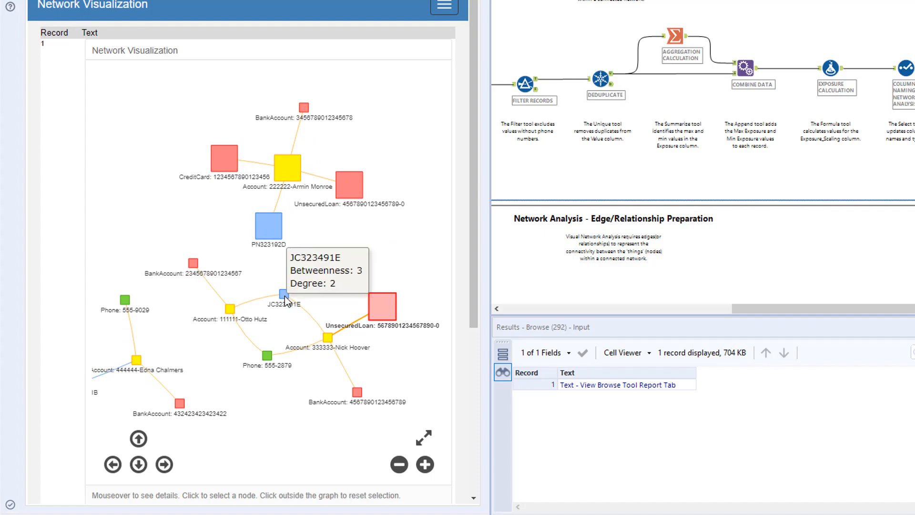